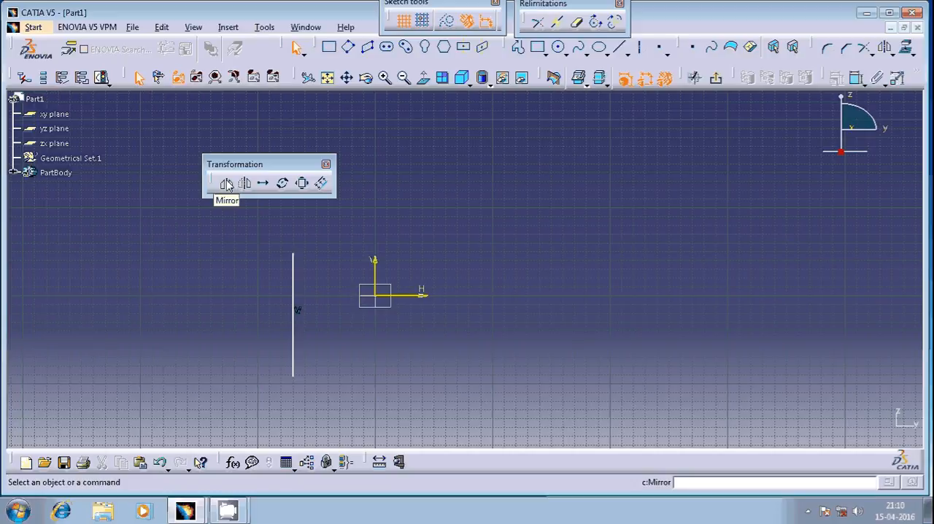
Start the Mirror tool on the vertical line, ready to pick the V axis as symmetry line
left_click(228, 183)
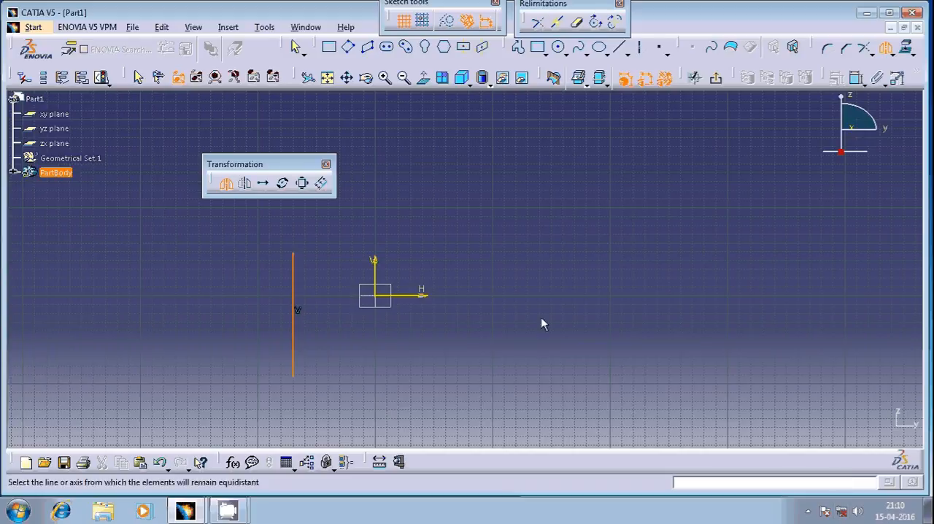
mouse_move(488, 311)
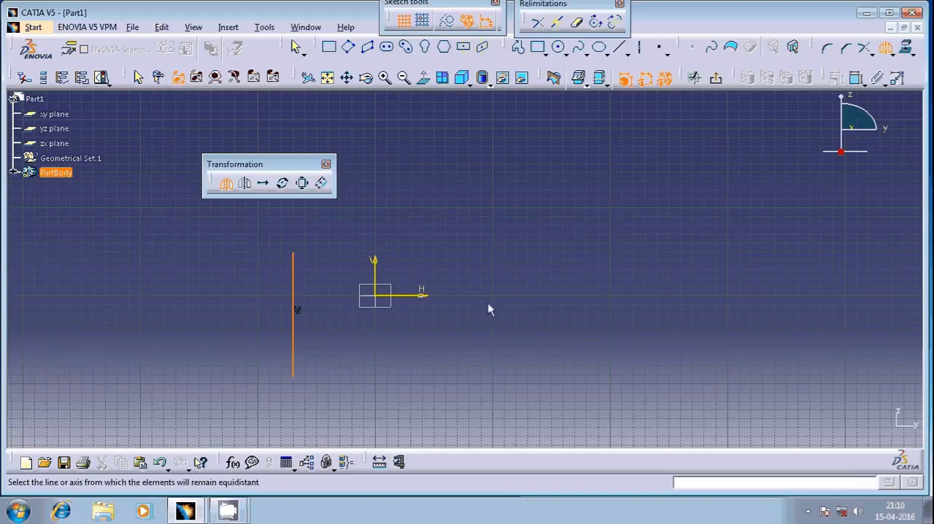
mouse_move(379, 276)
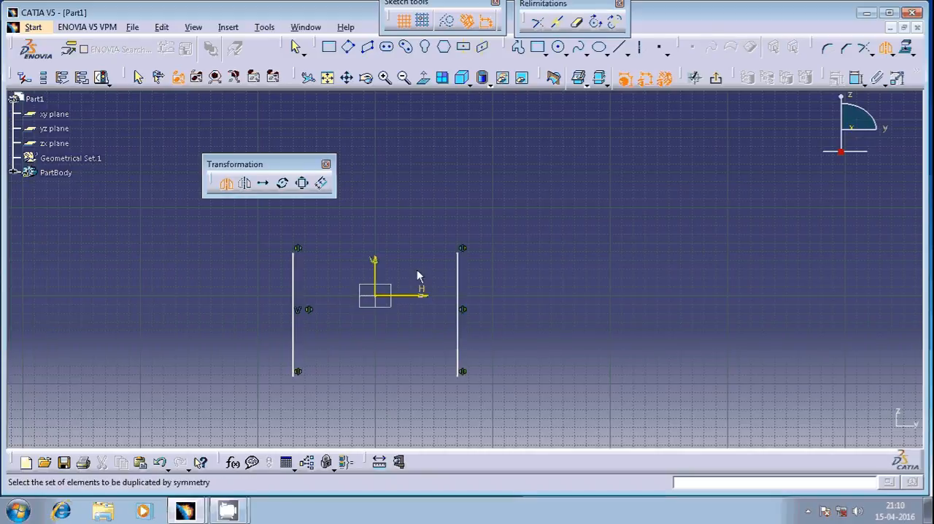
mouse_move(406, 339)
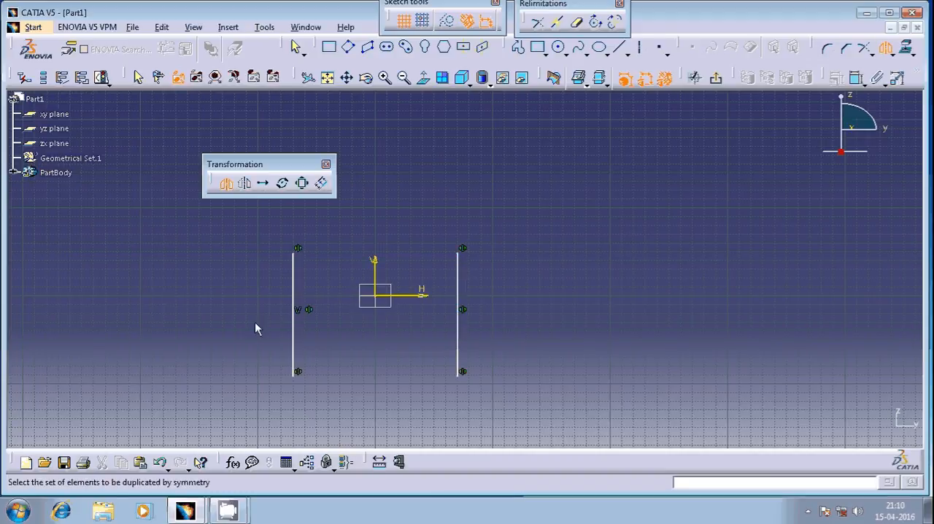
mouse_move(352, 227)
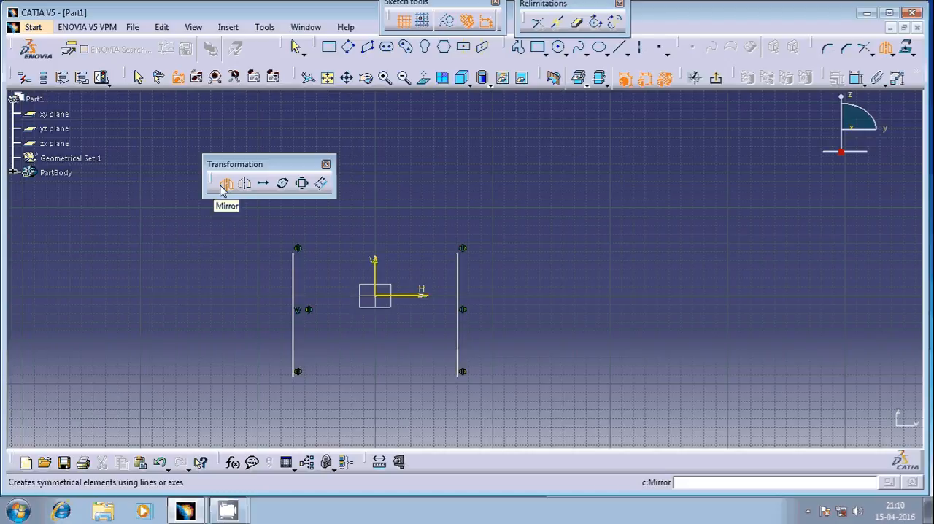
left_click(226, 182)
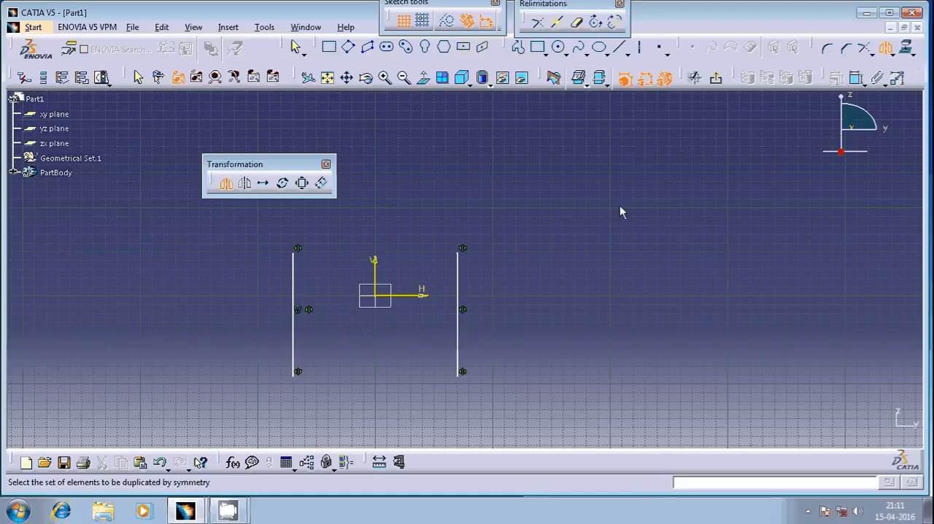
mouse_move(569, 113)
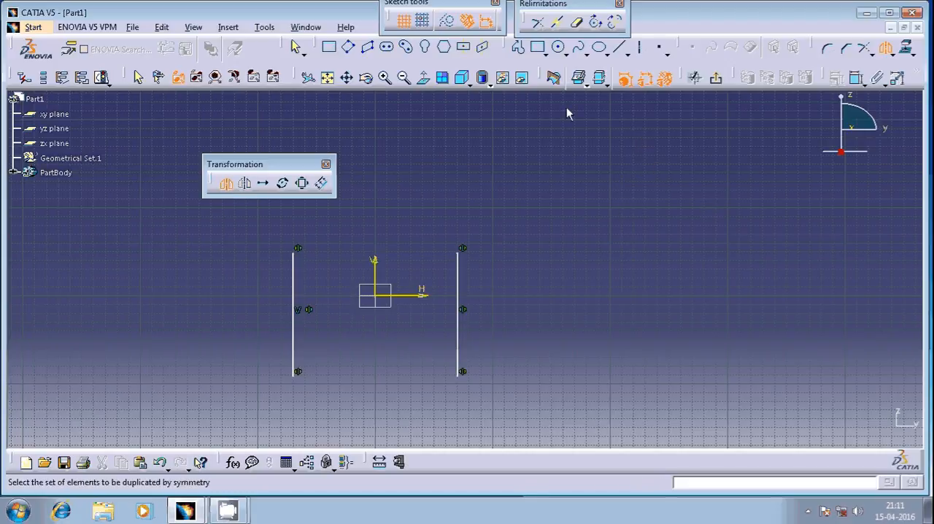
mouse_move(644, 187)
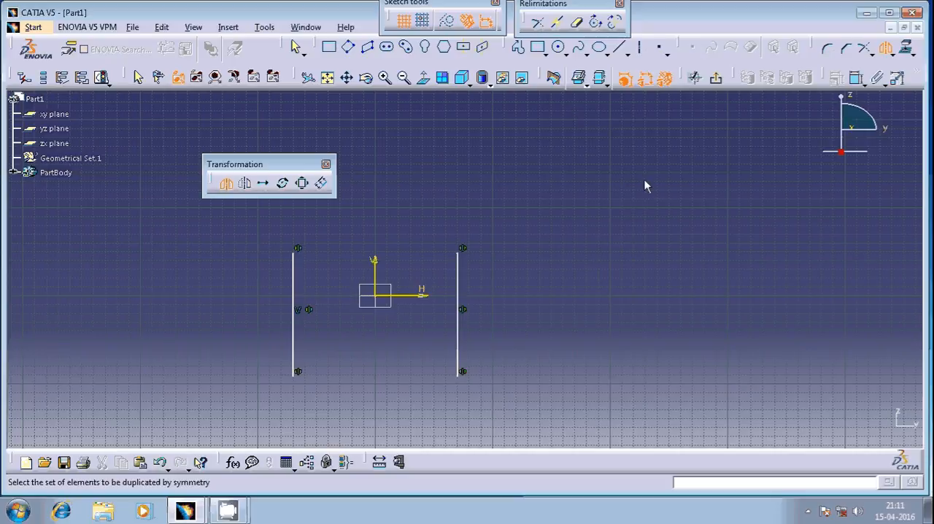
mouse_move(652, 161)
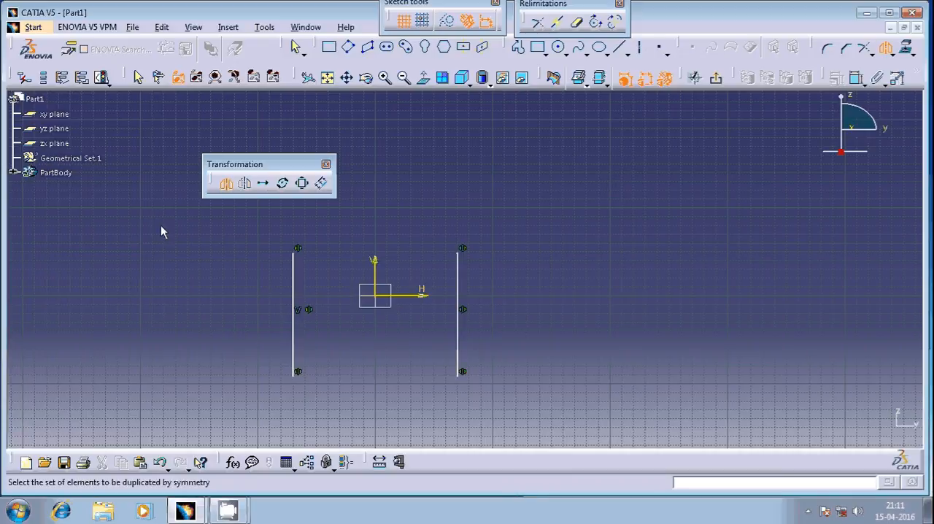
mouse_move(192, 336)
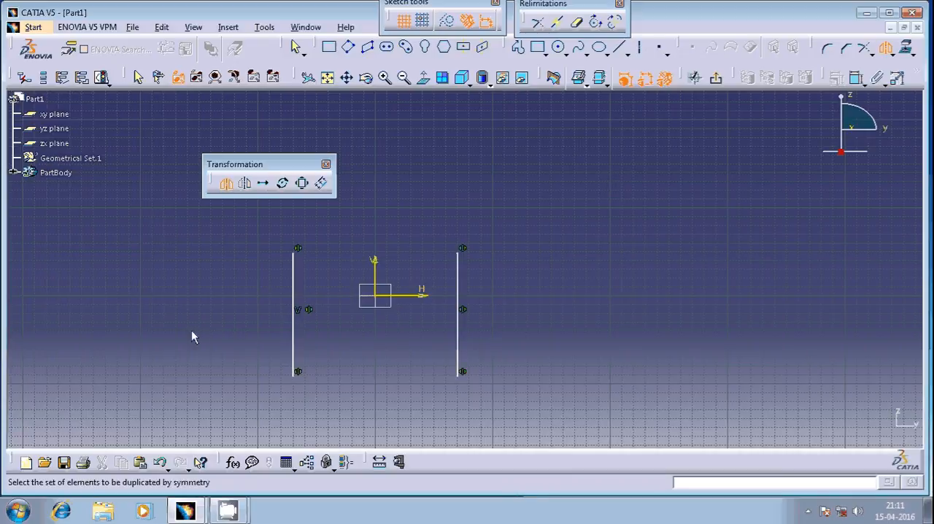